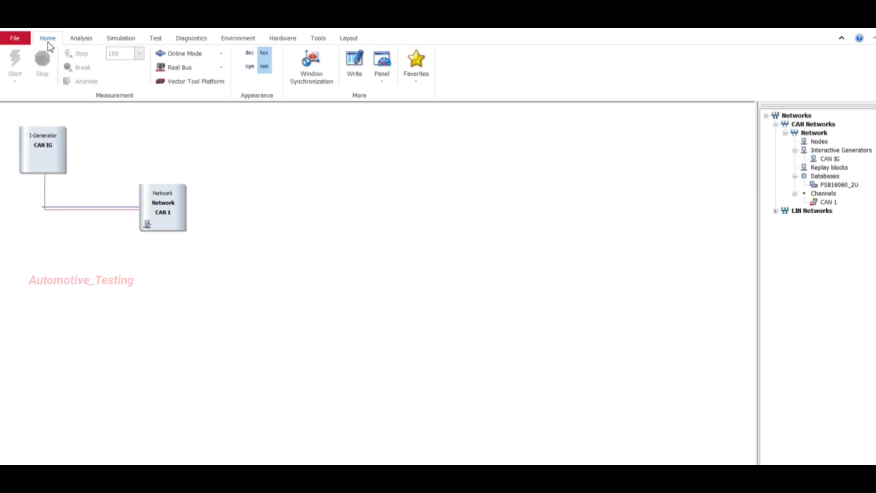
Show the Tools ribbon with Network Tools and Panel Designer available.
click(382, 61)
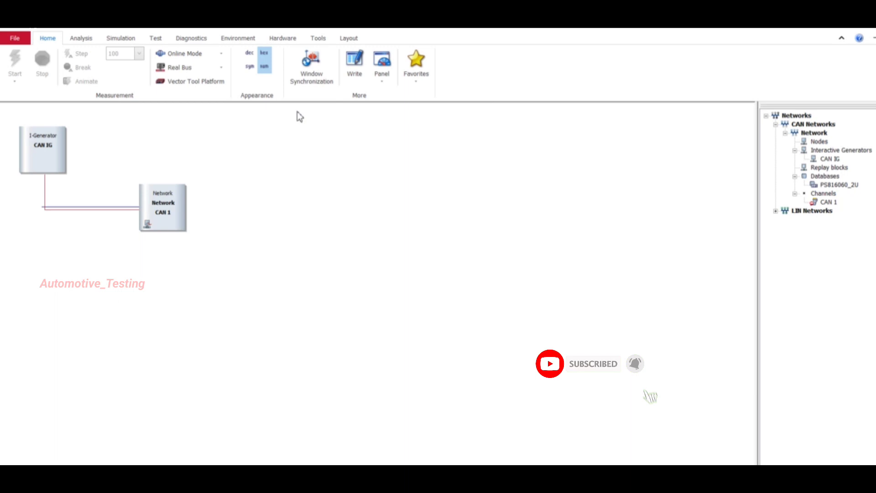
click(318, 37)
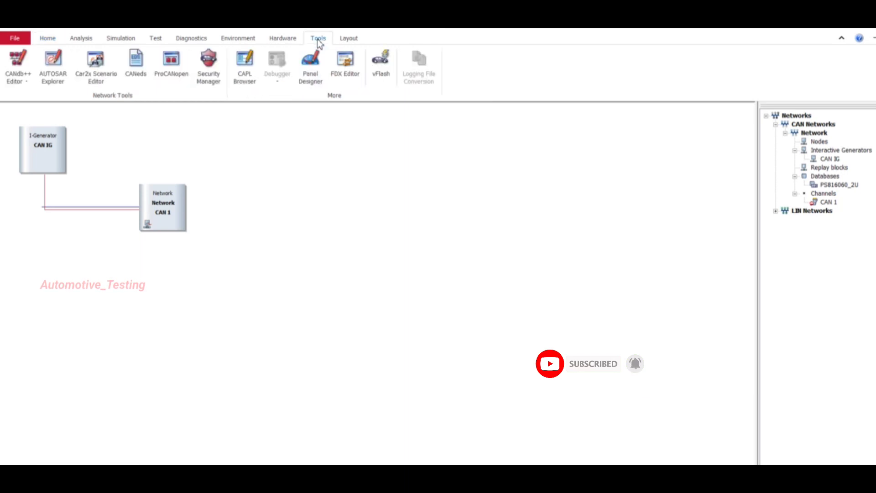
click(310, 64)
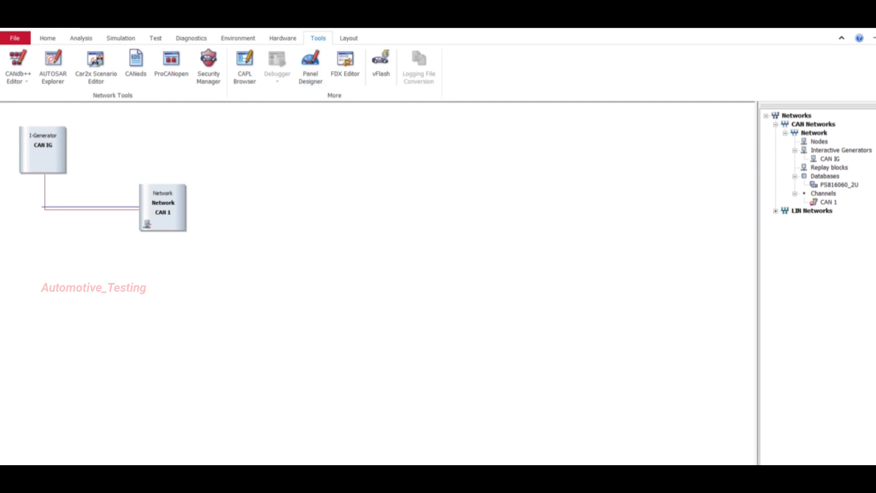
Launch Panel Designer and restore the Toolbox pane of standard controls.
click(310, 66)
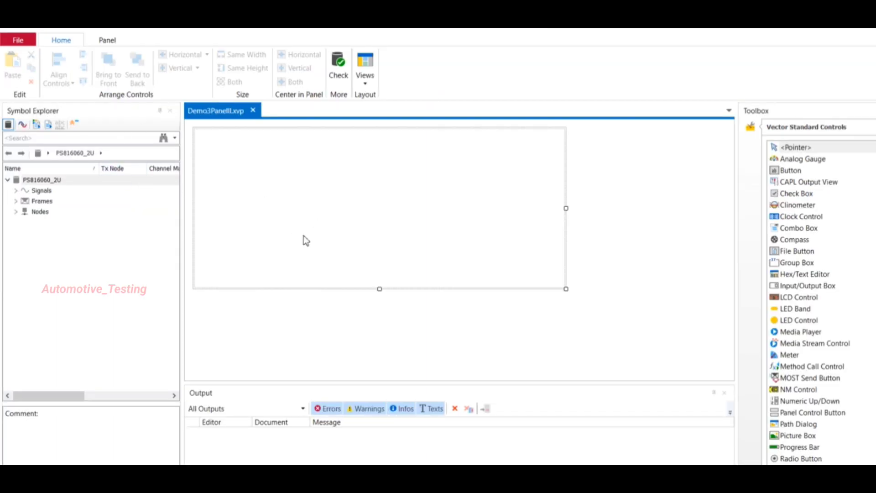
mouse_move(309, 202)
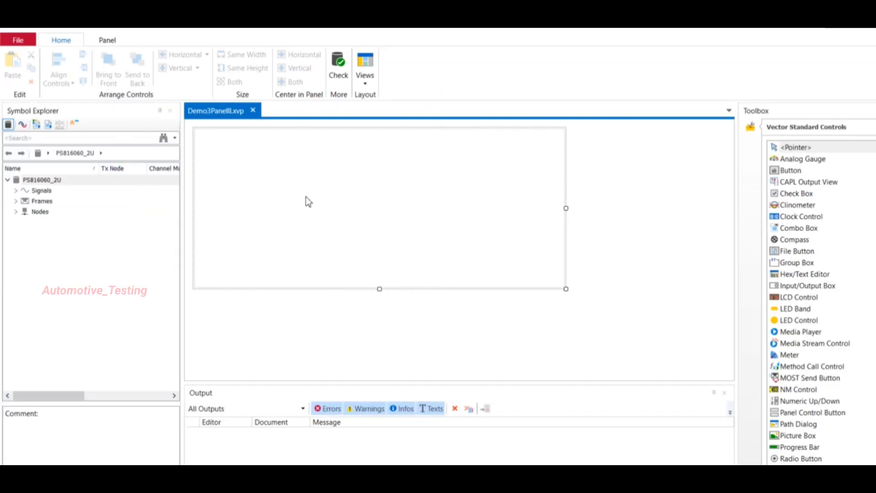
mouse_move(407, 264)
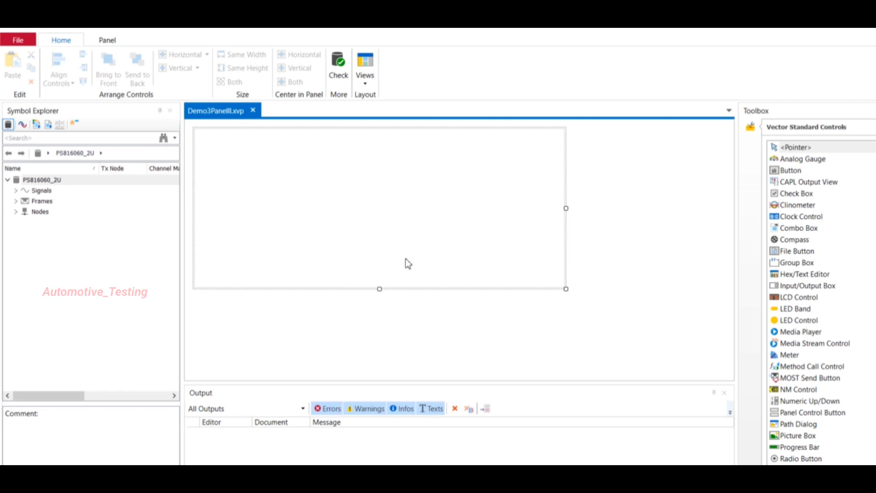
mouse_move(828, 116)
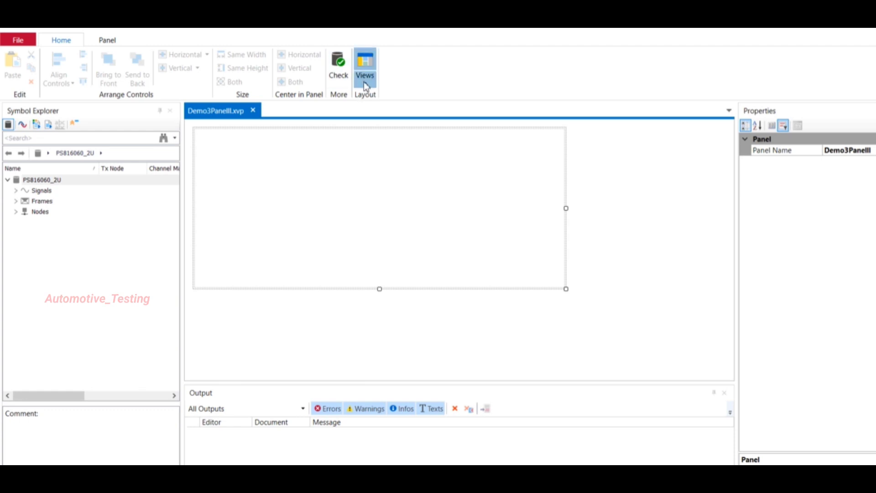
click(364, 62)
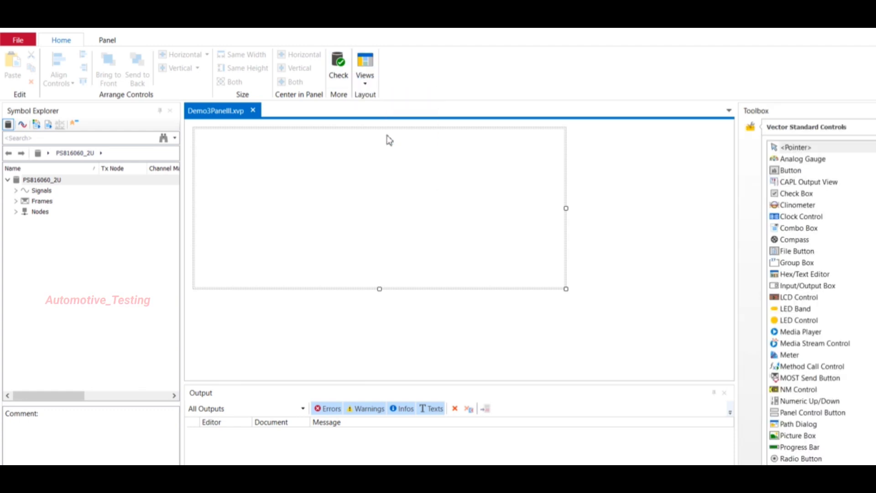
scroll(down, 3)
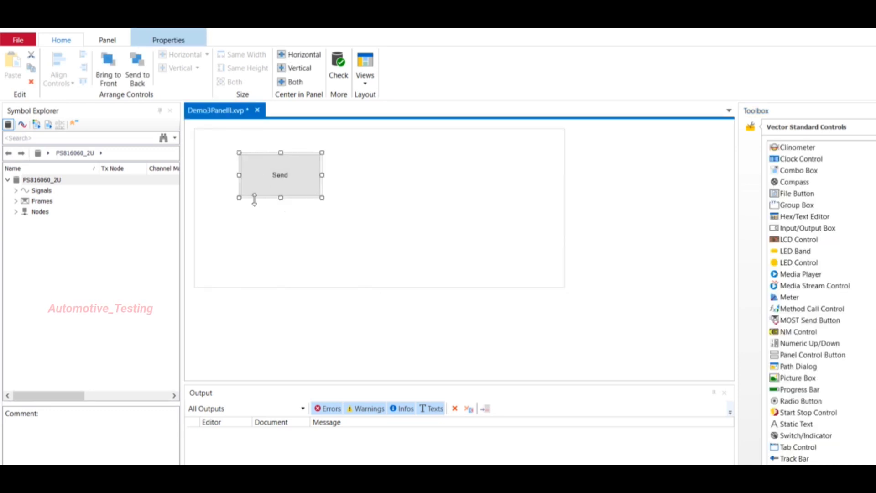
Show the Properties of the Send button (MOST Send Button 1).
click(168, 40)
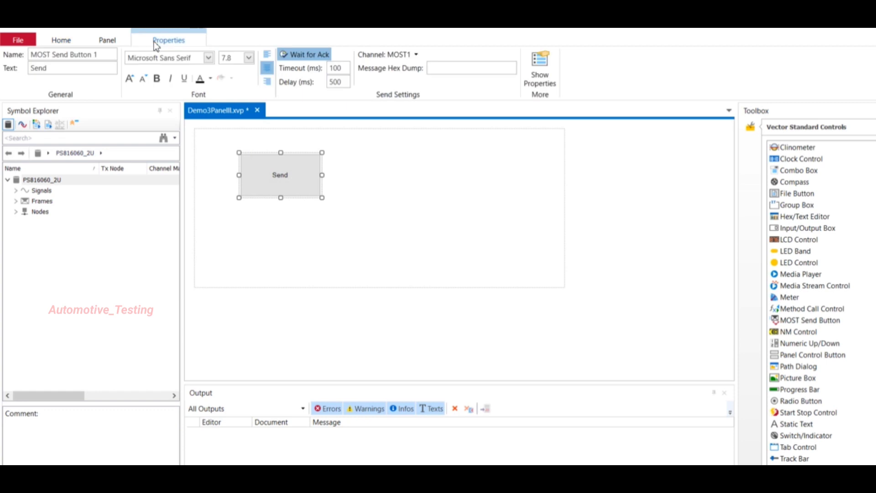
mouse_move(293, 169)
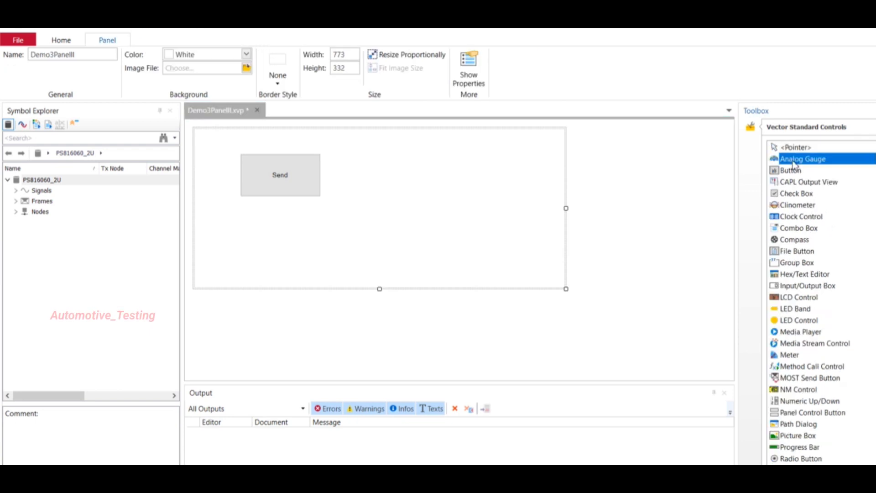
Add an analog gauge, then delete the Send button and the compass from the panel.
click(804, 159)
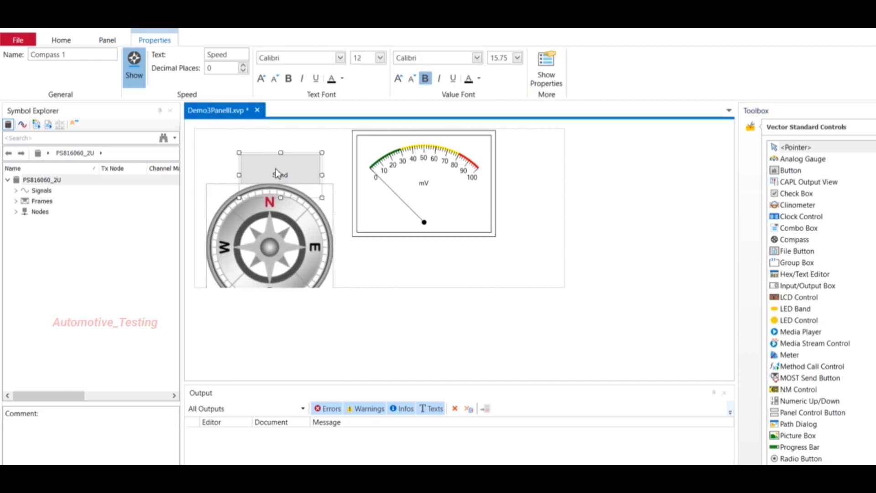
right_click(279, 174)
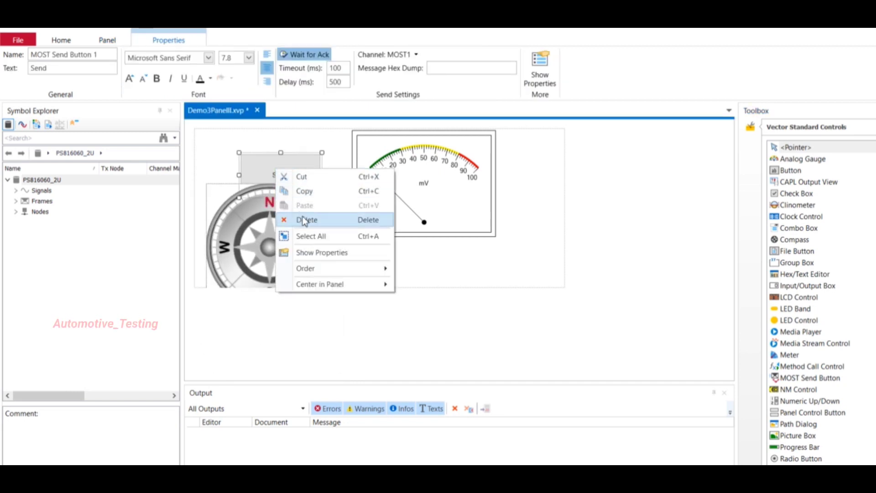
click(307, 219)
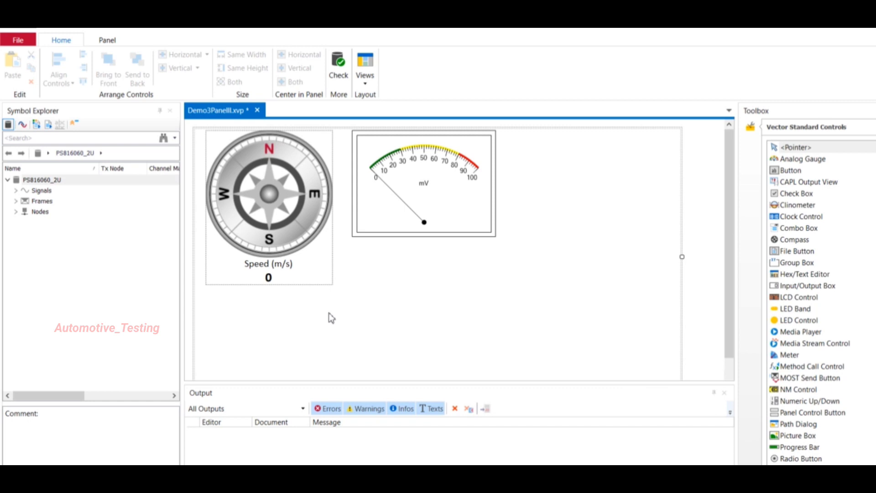
right_click(268, 196)
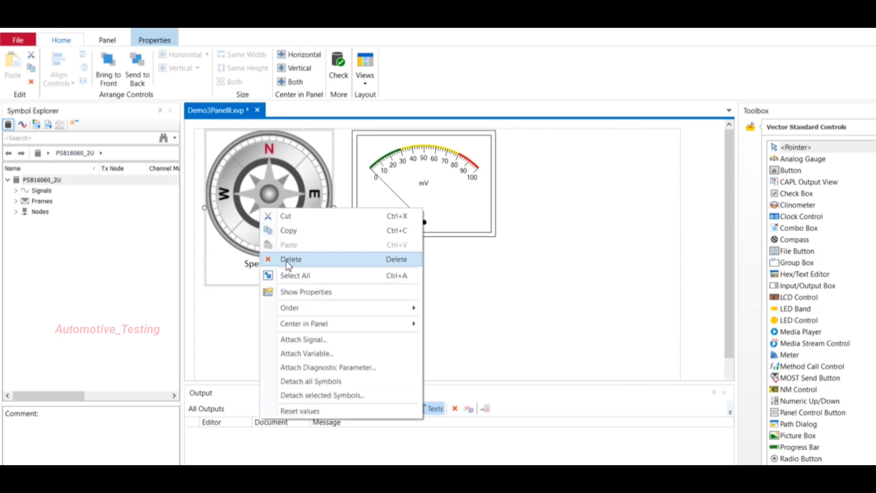
click(291, 259)
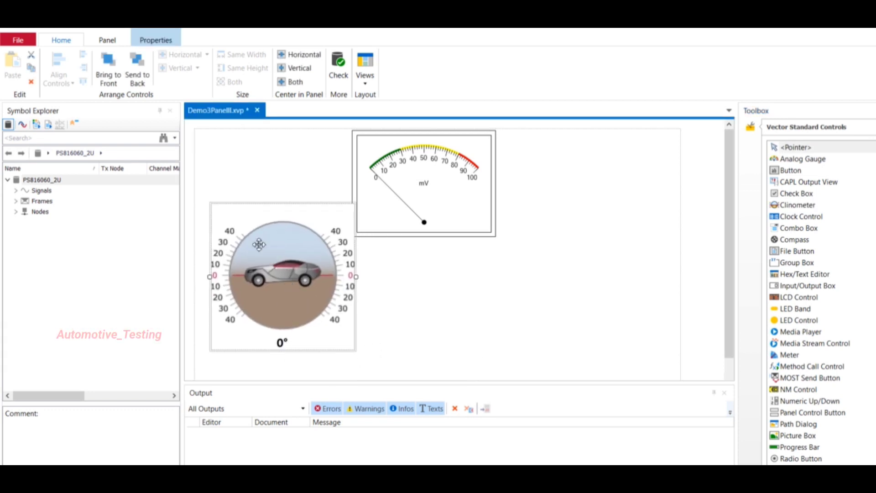
Try the clinometer's View options, Vehicle: Rolling then Airplane: Pitching.
click(155, 39)
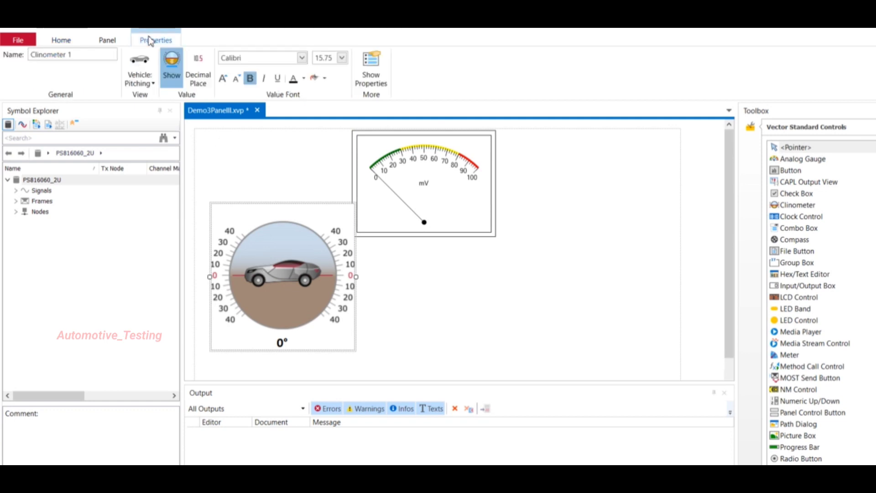
click(139, 70)
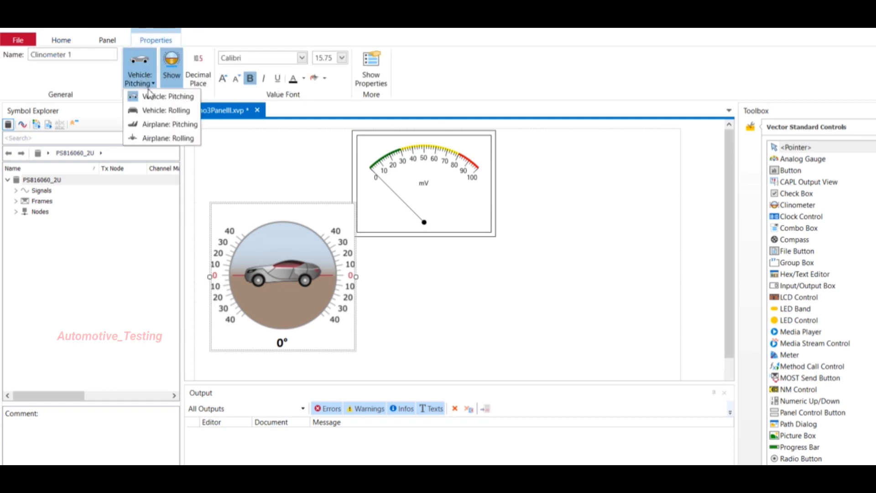
click(160, 110)
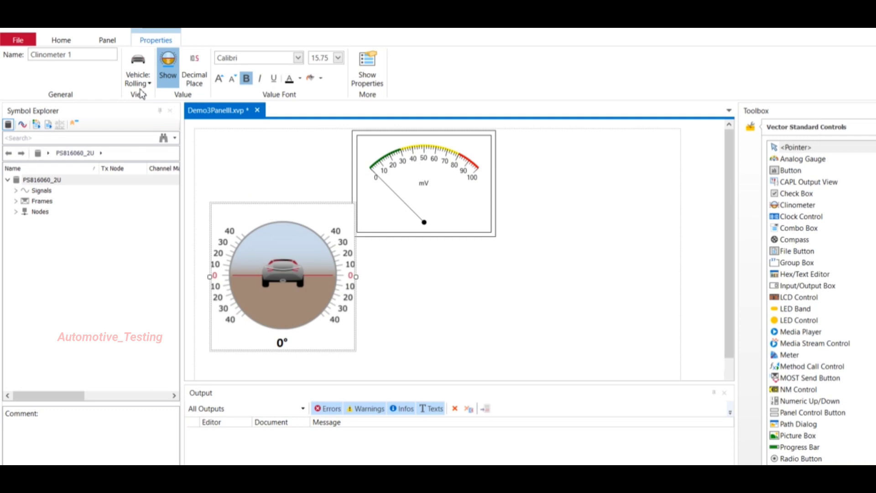
click(137, 77)
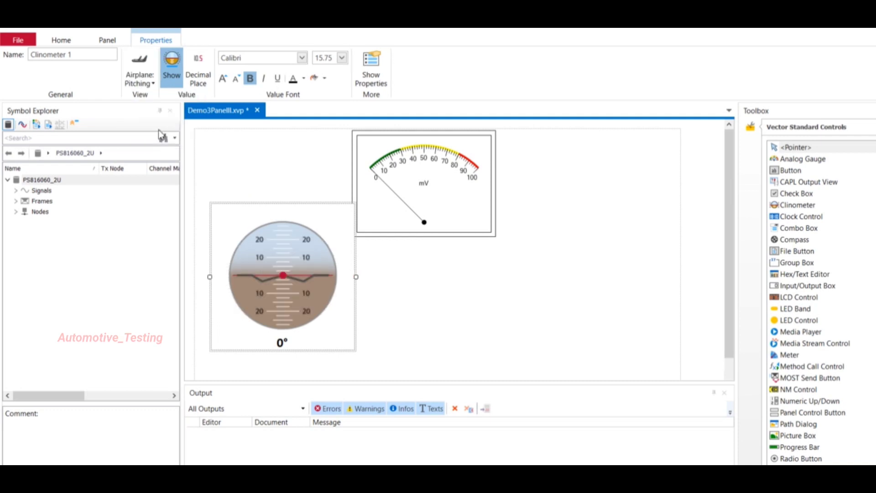
click(139, 78)
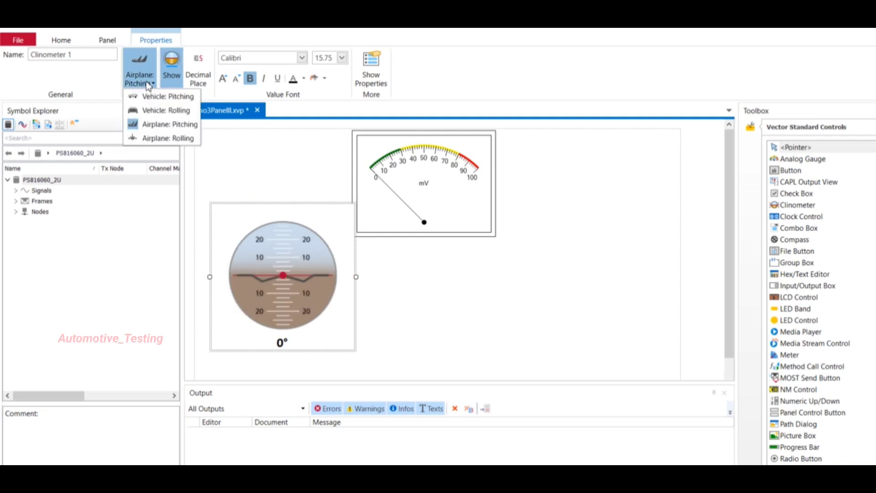
mouse_move(167, 96)
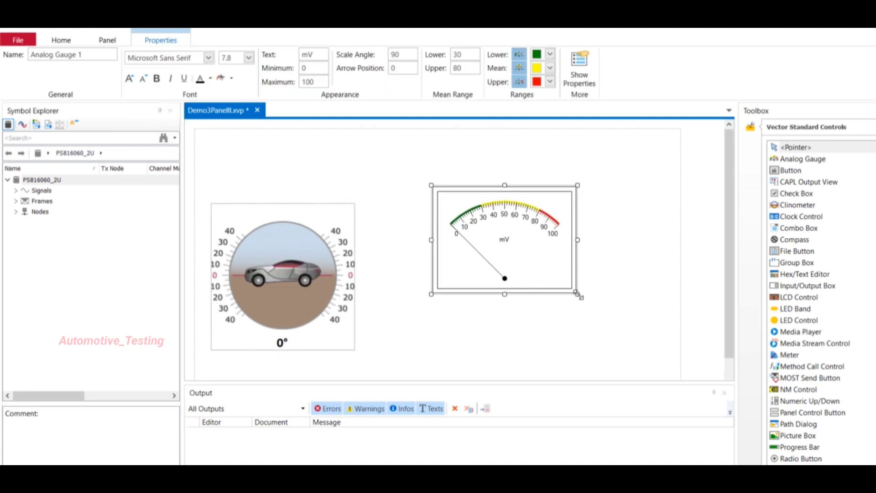
Enlarge the gauge and set Maximum 8000, Scale Angle 240, Mean Range 2000–6000.
drag(581, 297, 626, 344)
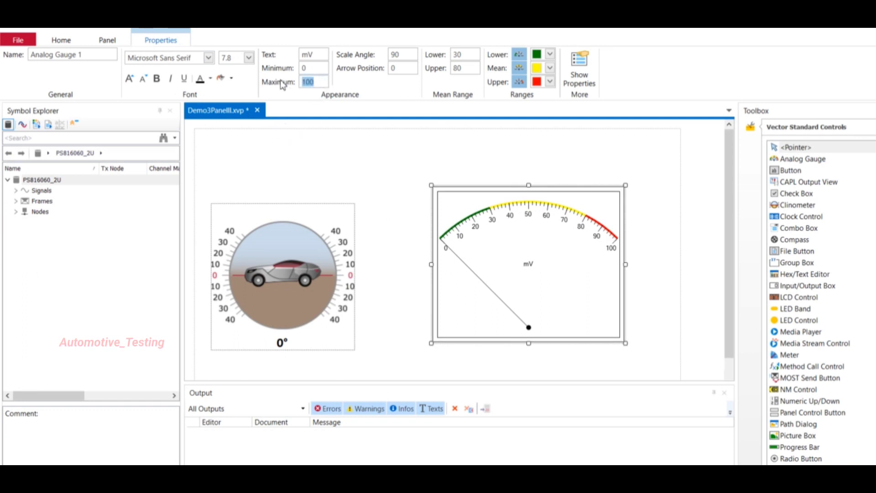
text(8)
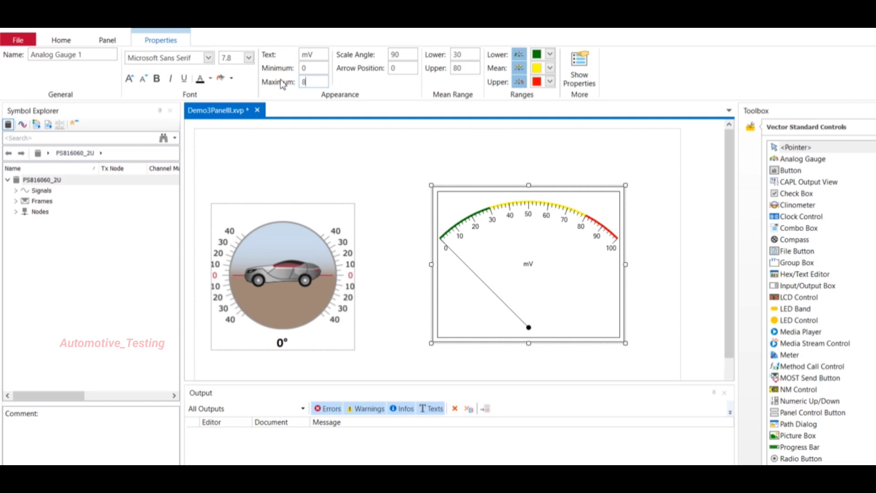
text(000)
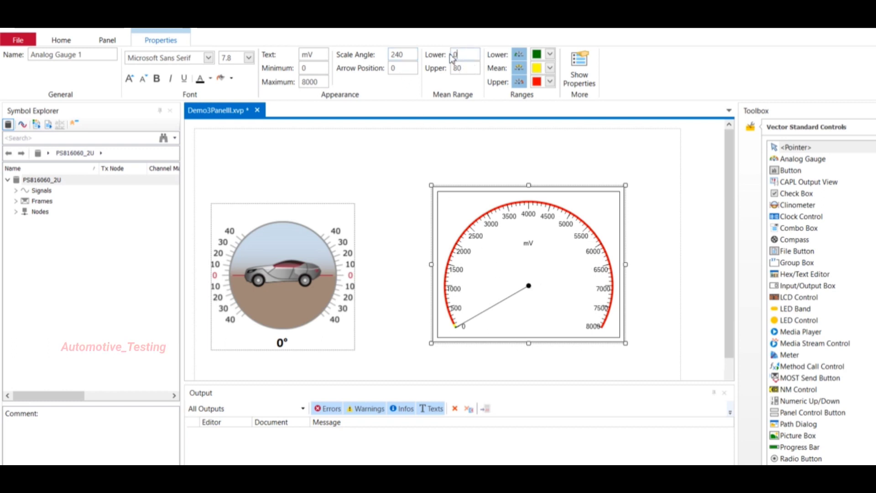
text(8000)
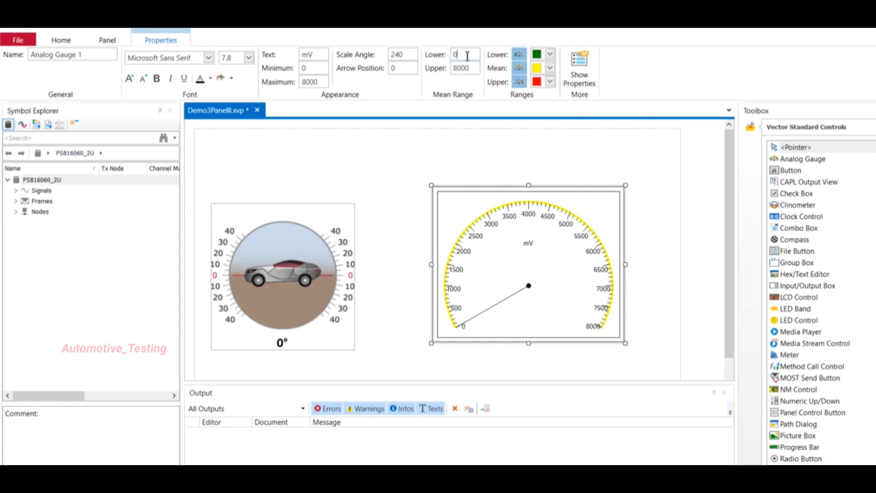
text(2000)
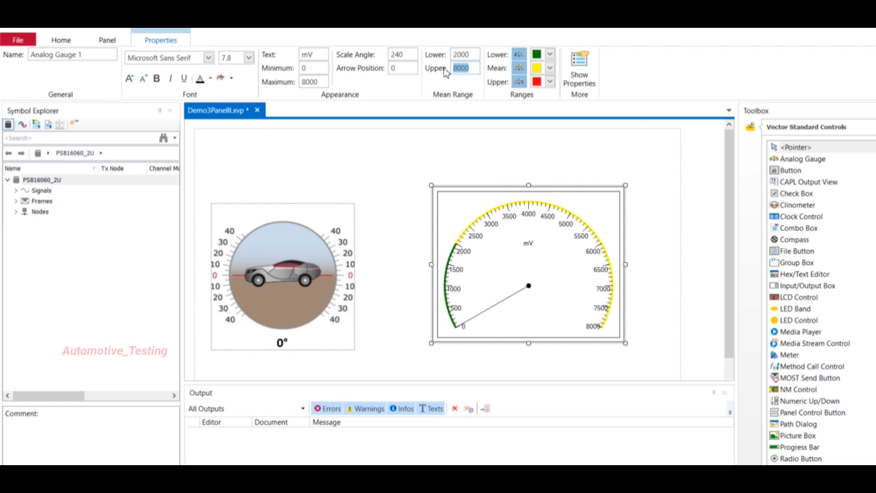
text(600)
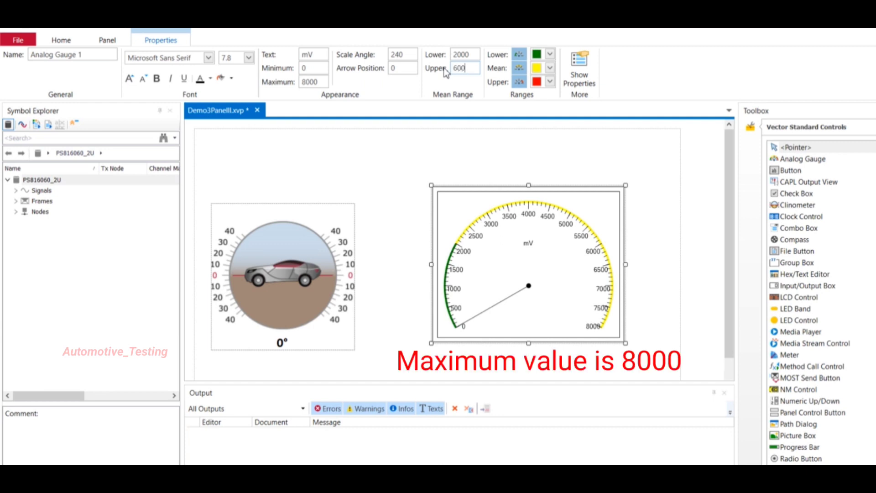
text(6000)
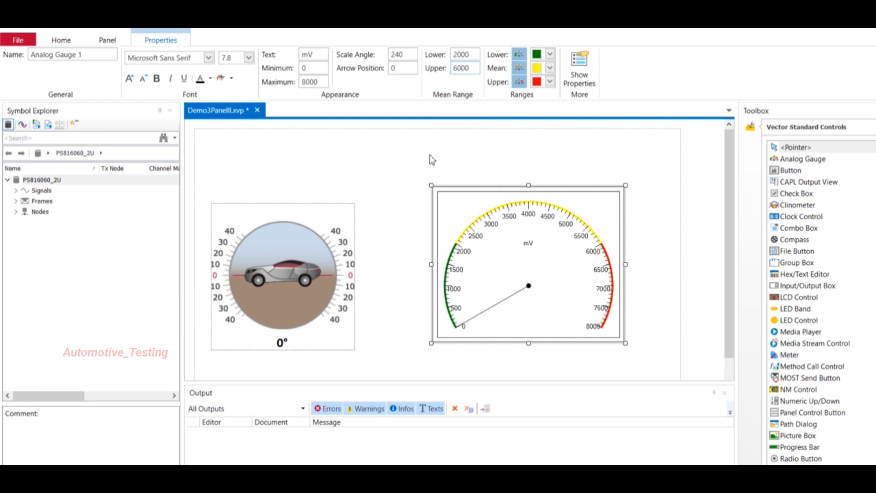
click(106, 40)
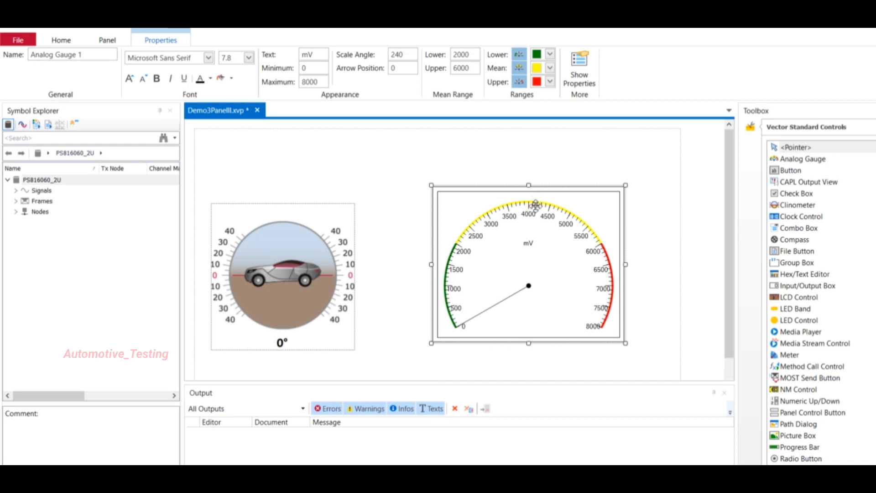
mouse_move(453, 290)
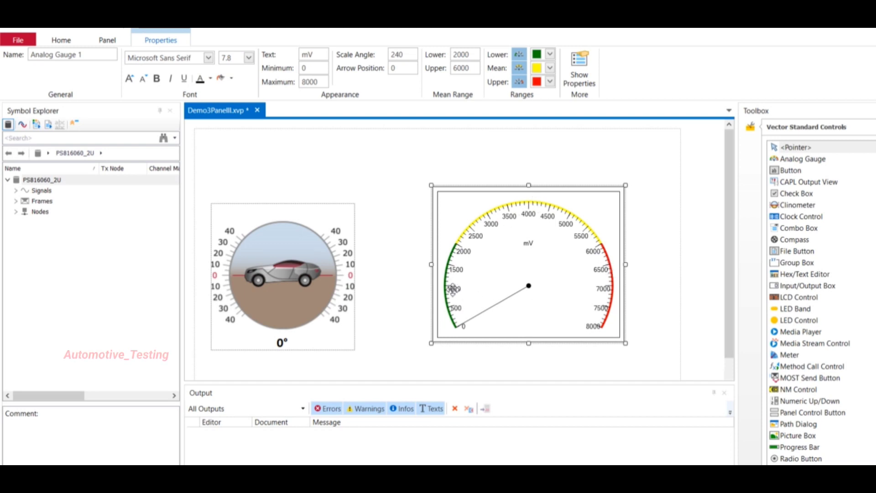
mouse_move(585, 296)
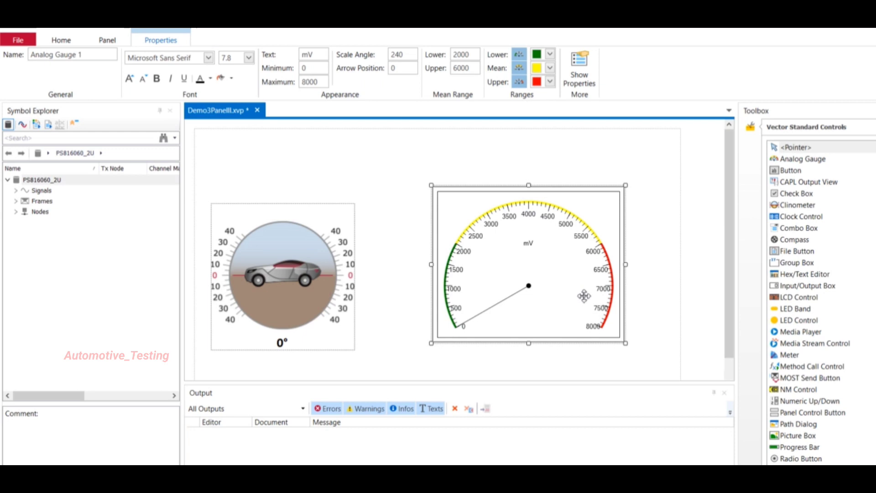
mouse_move(406, 273)
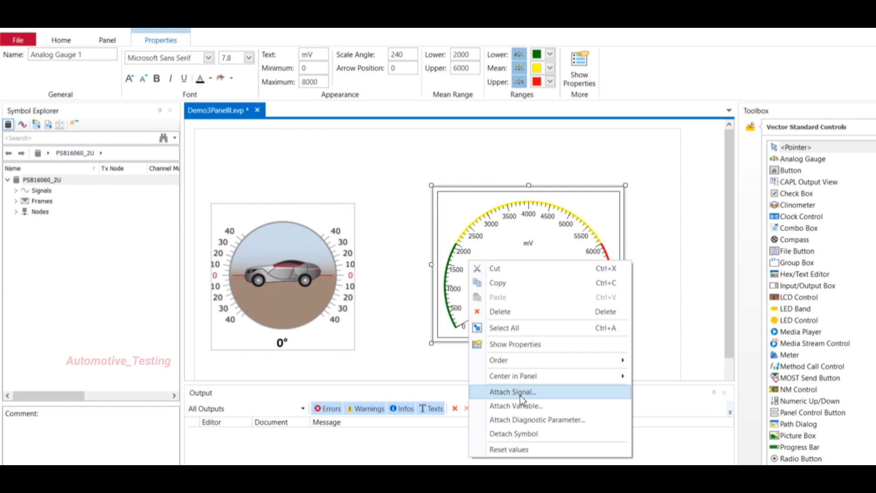
mouse_move(523, 399)
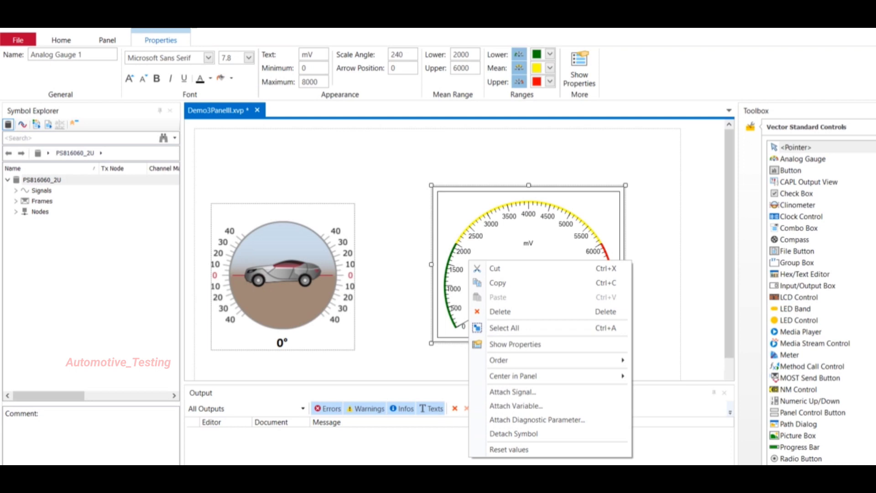
click(120, 38)
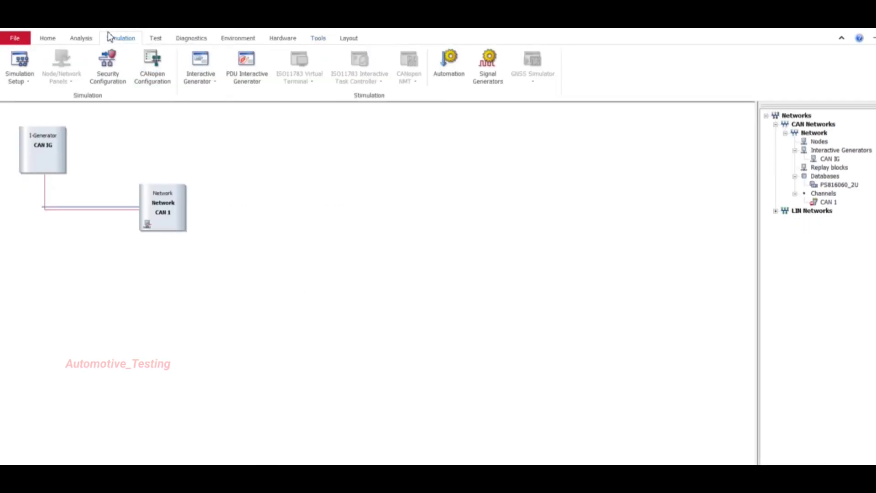
click(120, 38)
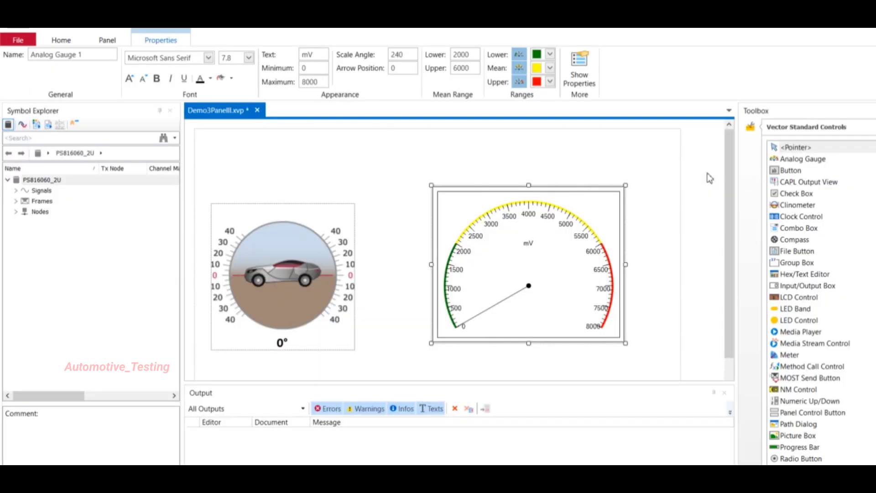
mouse_move(357, 251)
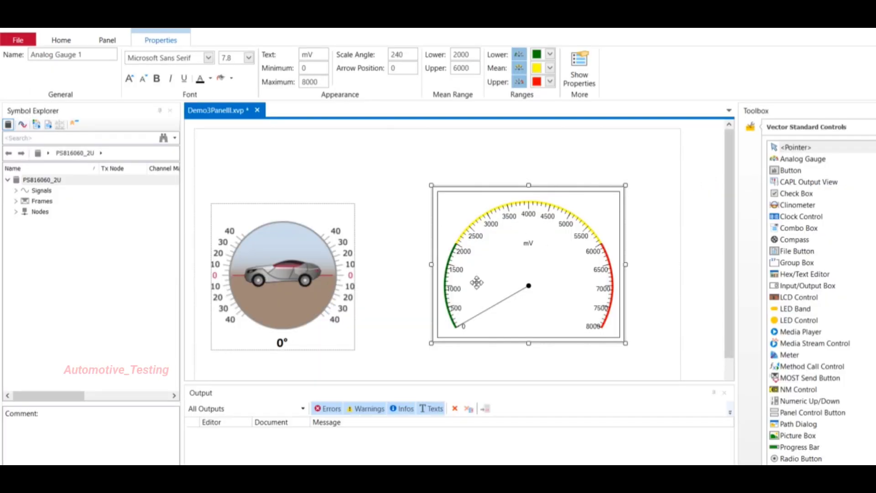
Attach the Actual_Current signal from Frames > Read_Object to the analog gauge.
right_click(477, 283)
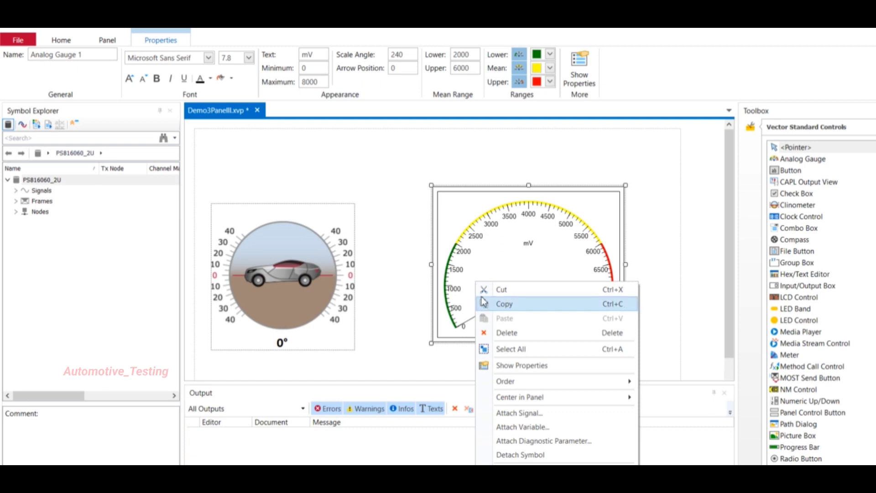
click(519, 413)
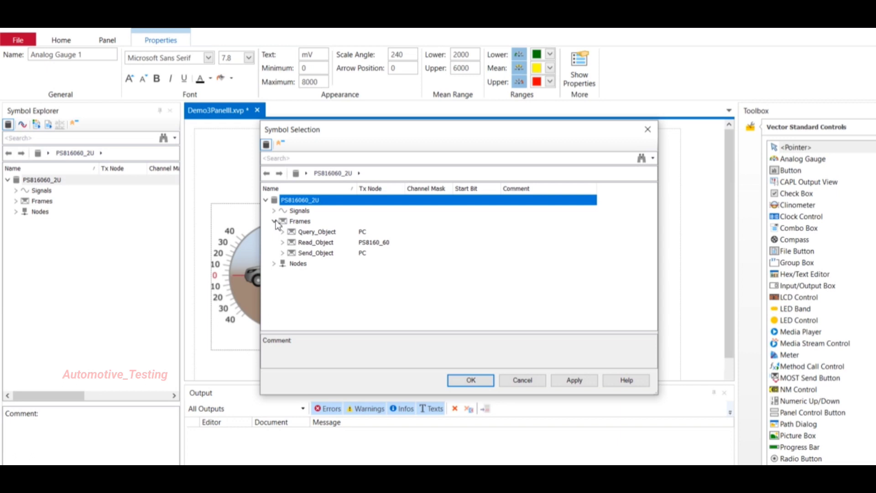
click(283, 242)
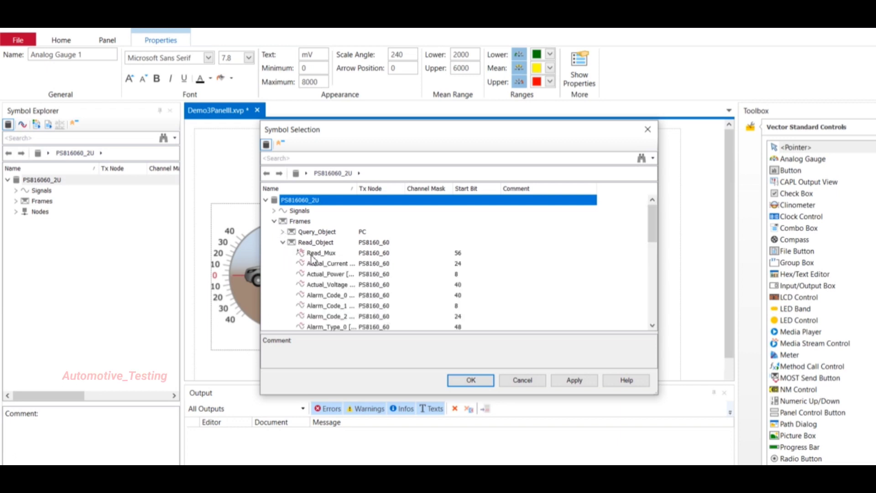
click(469, 380)
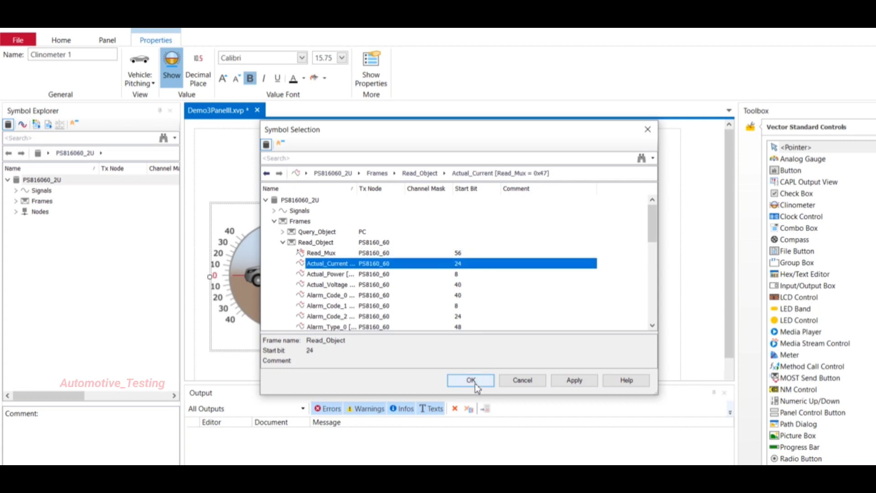
click(470, 380)
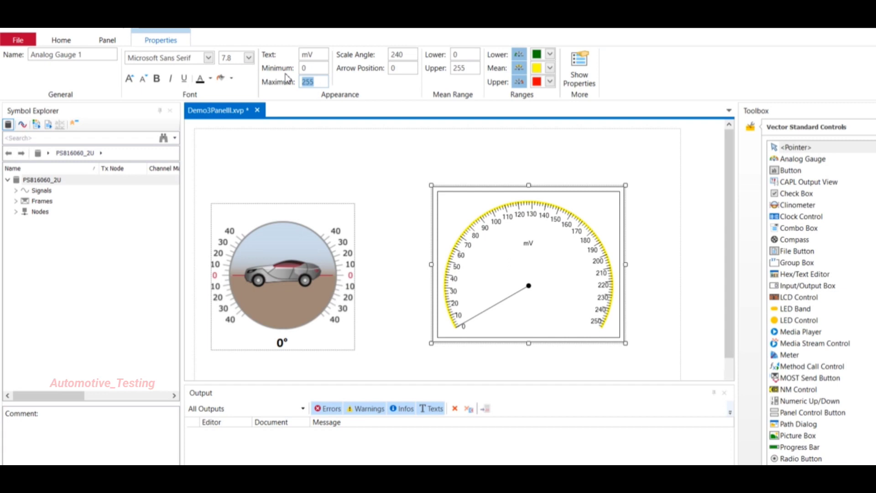
Set the gauge Maximum back to 8000 and Mean Range Upper to 6000.
text(8000)
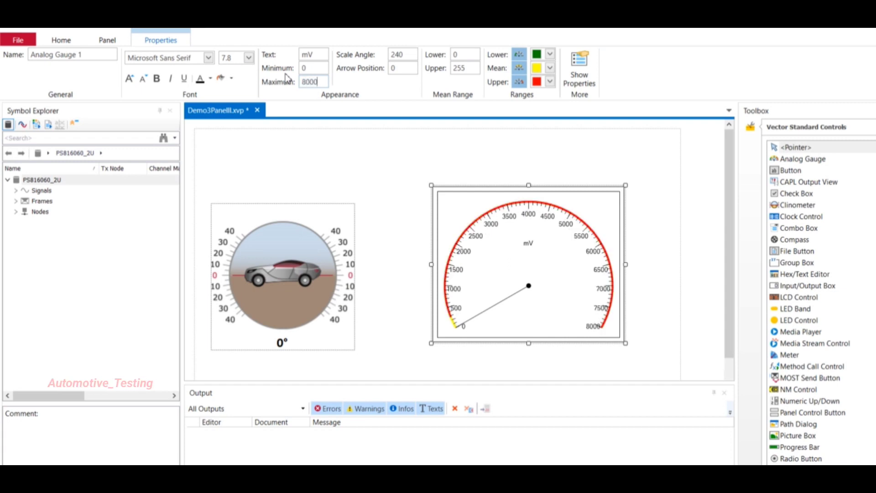
click(465, 67)
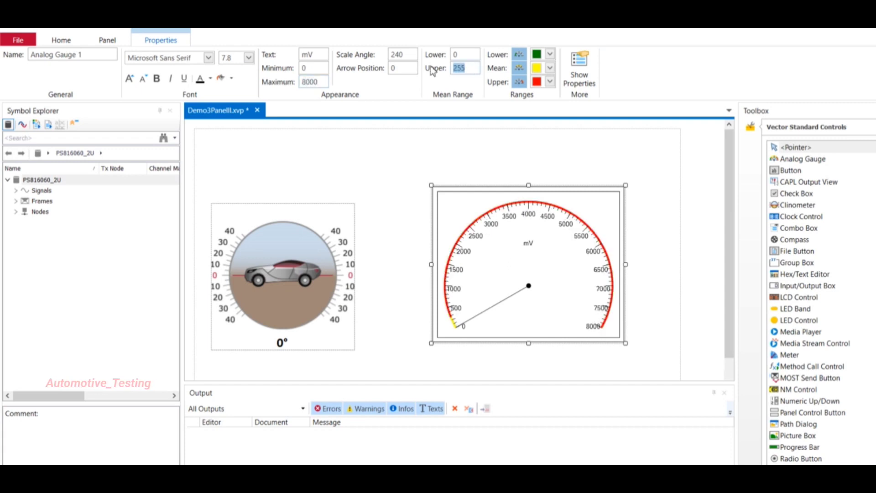
text(6000)
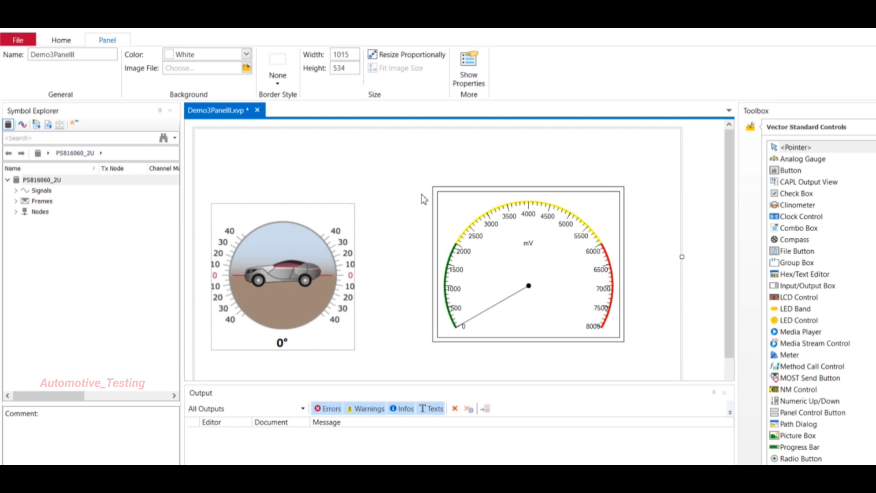
click(17, 40)
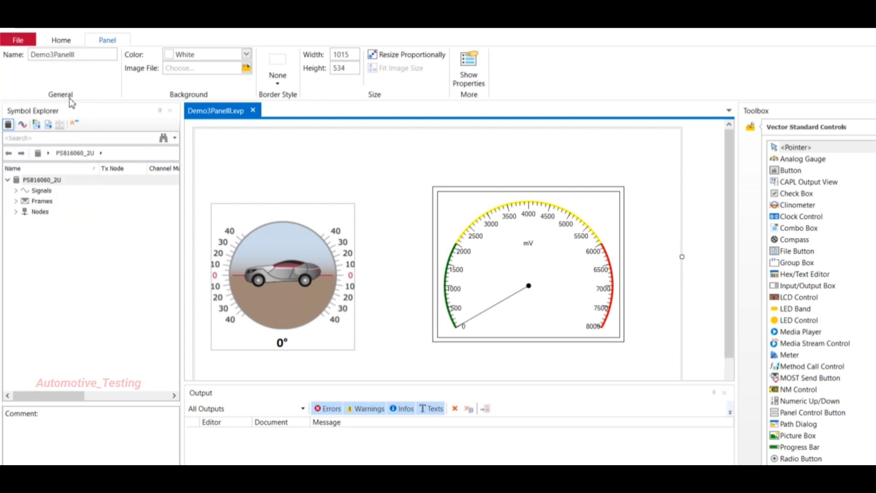
mouse_move(301, 188)
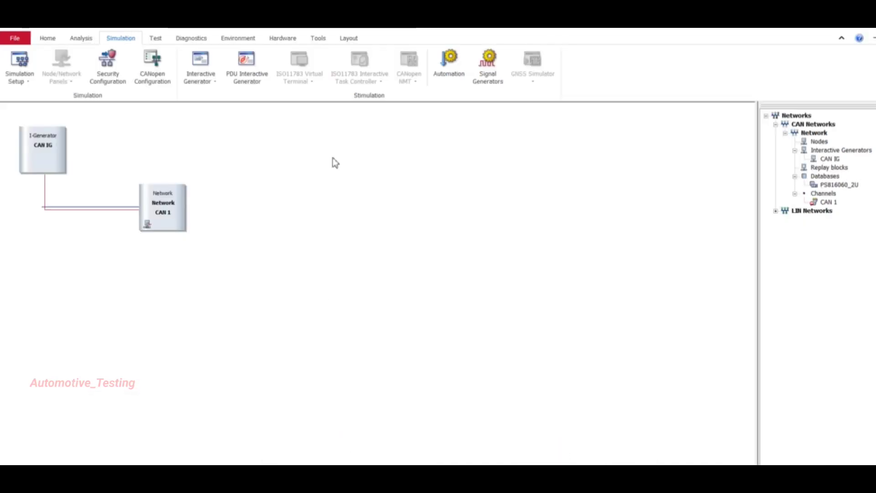
Uncheck DemoPanel in the All… panel windows list so only Demo3PanelII stays open.
click(48, 38)
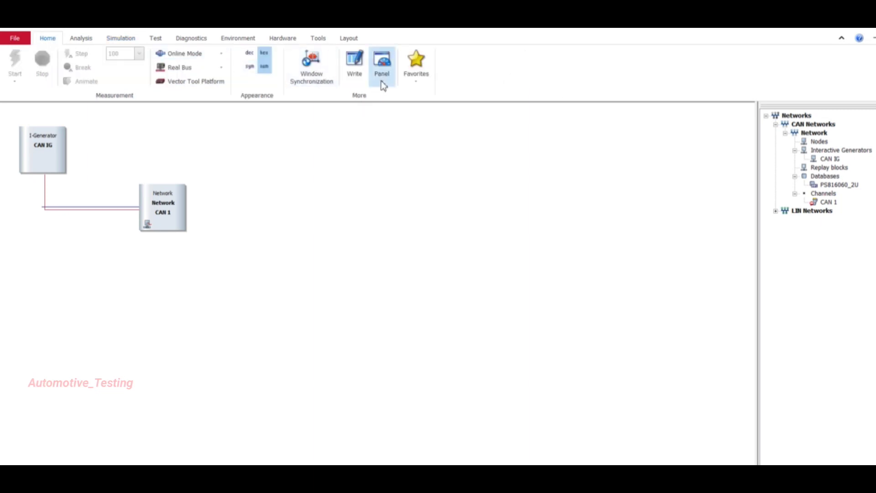
click(382, 61)
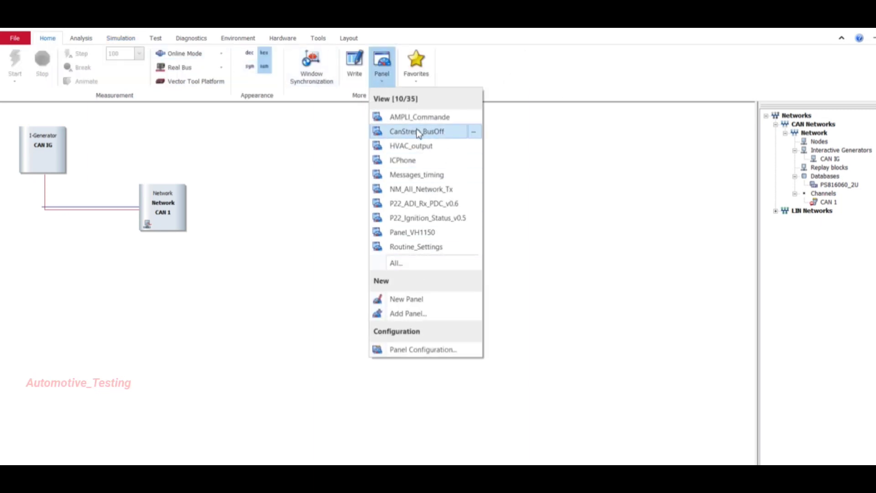
mouse_move(423, 202)
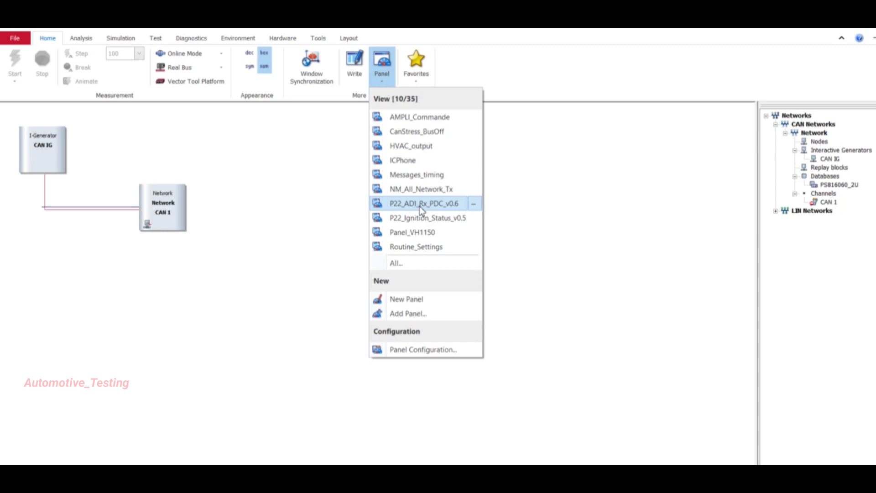
click(395, 263)
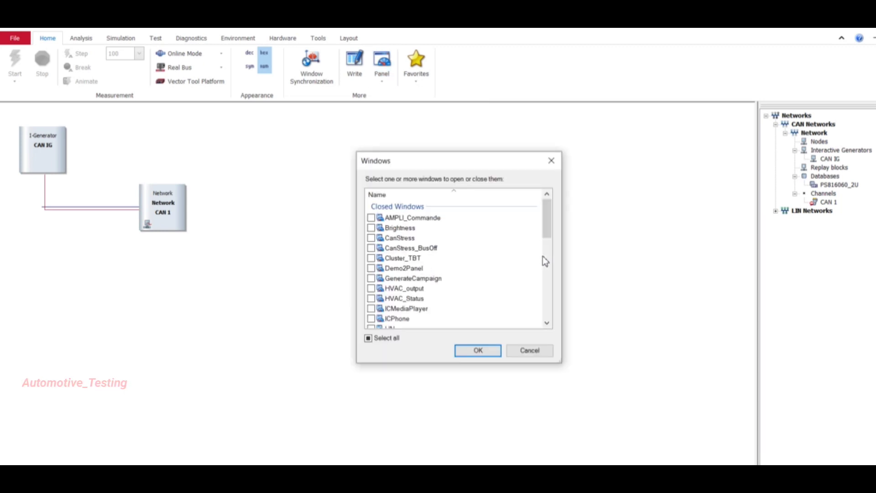
scroll(down, 3)
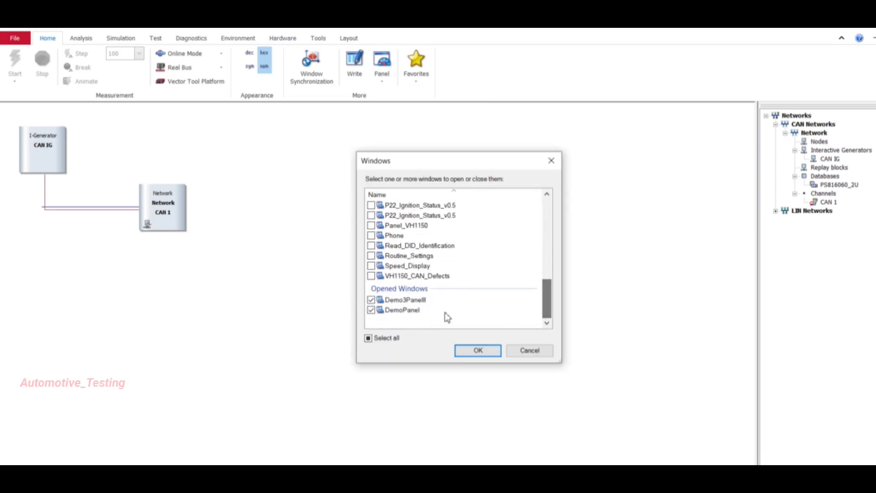
click(370, 311)
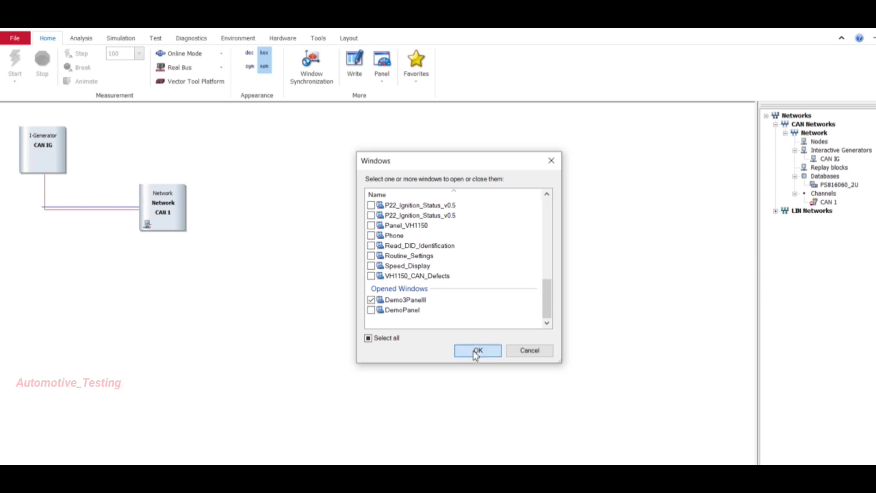
click(476, 351)
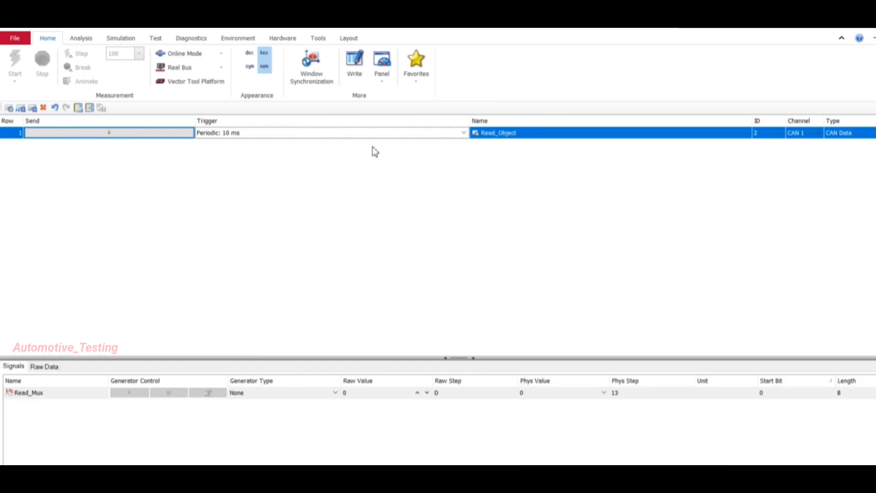
mouse_move(228, 157)
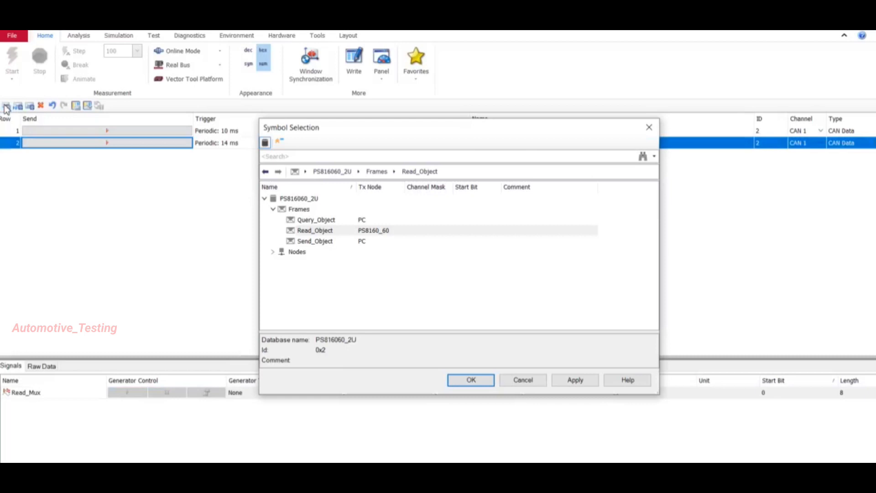
Add a Read_Object row to the interactive generator and select its Read_Mux signal.
click(314, 230)
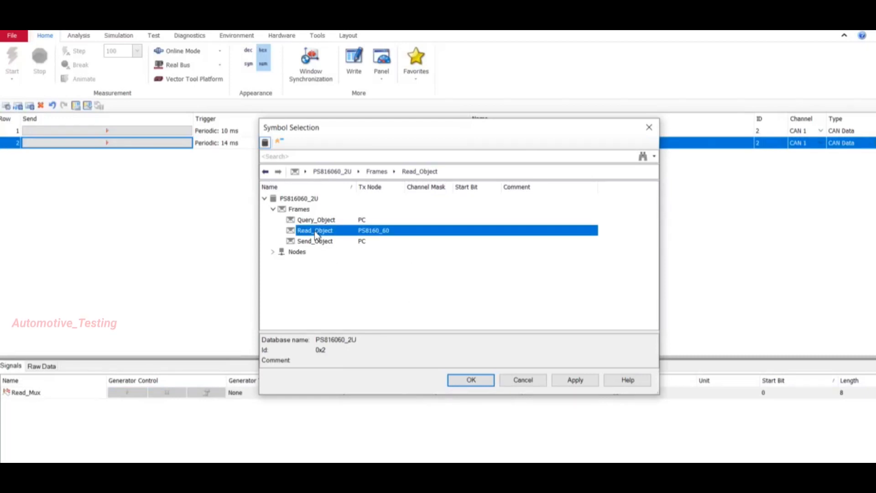
click(470, 379)
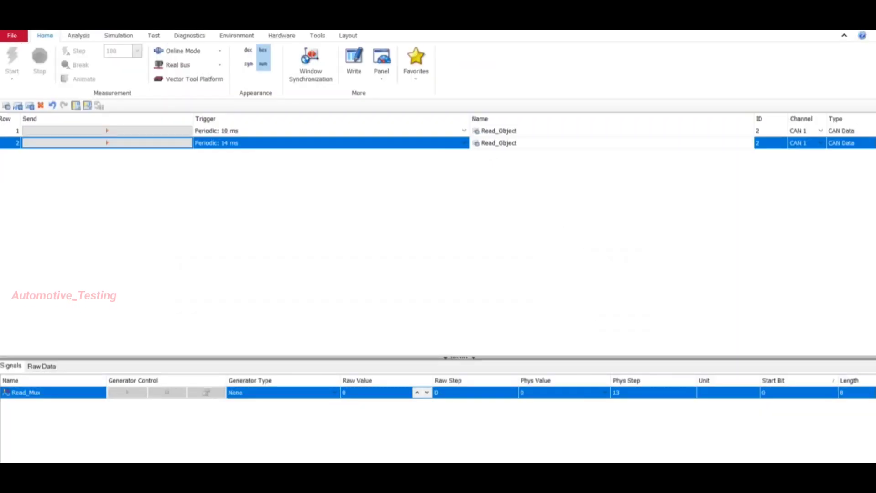
click(381, 59)
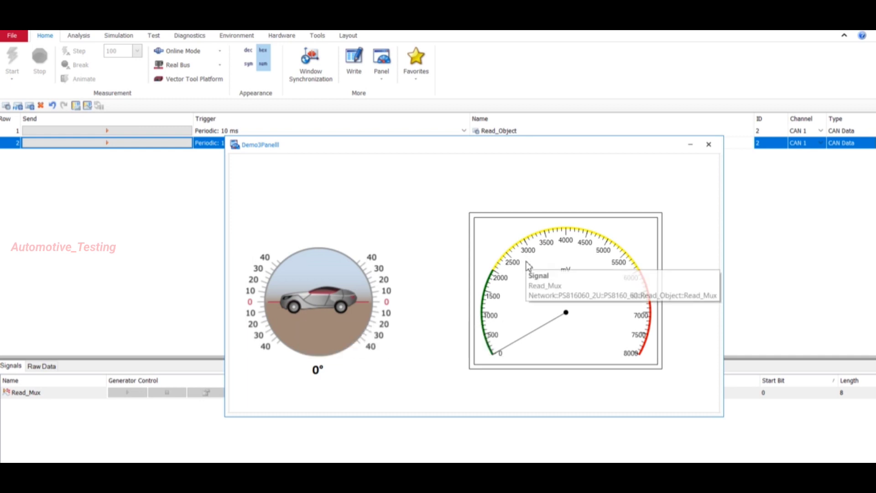
mouse_move(524, 306)
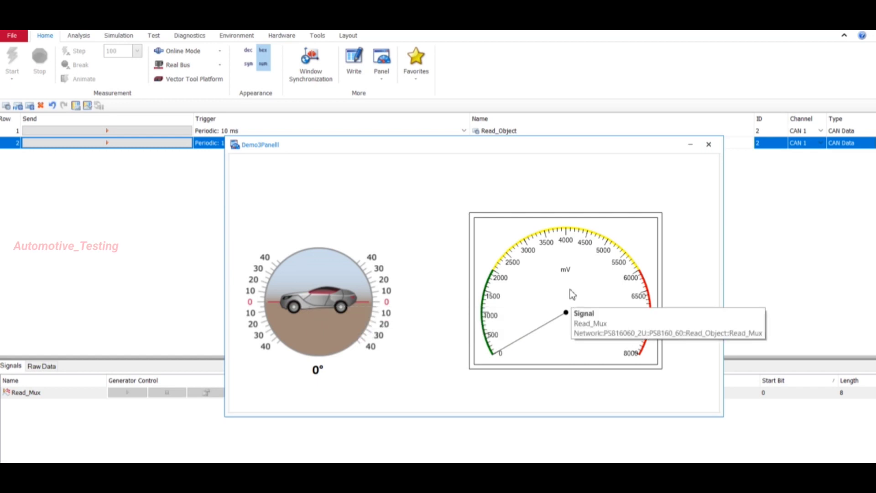
mouse_move(547, 300)
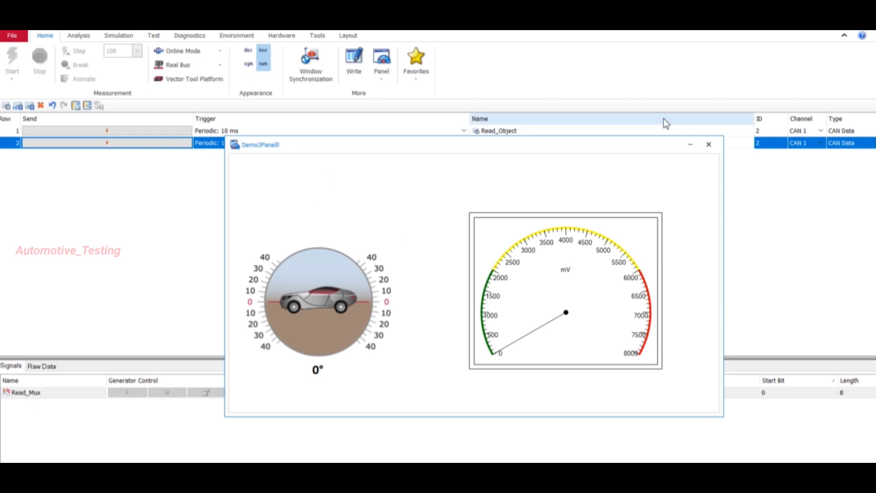
Bring the CAN Interactive Generator window back in front of the Demo3PanelII panel.
click(381, 59)
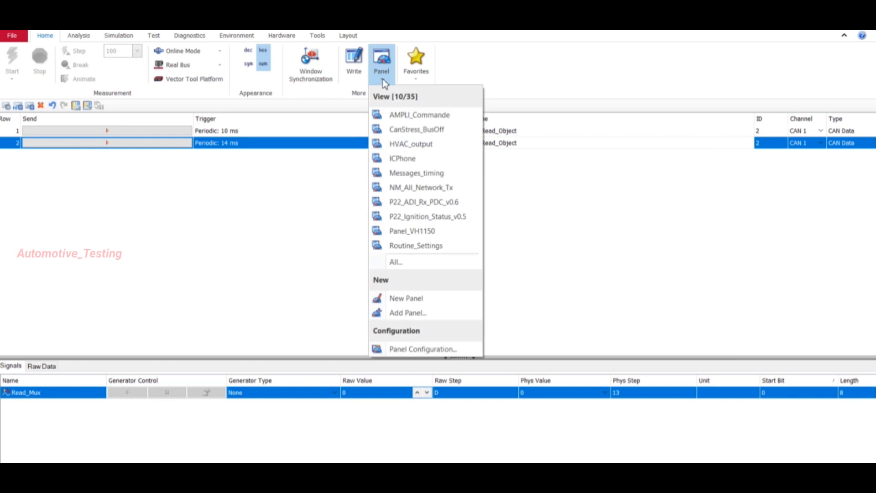
mouse_move(274, 242)
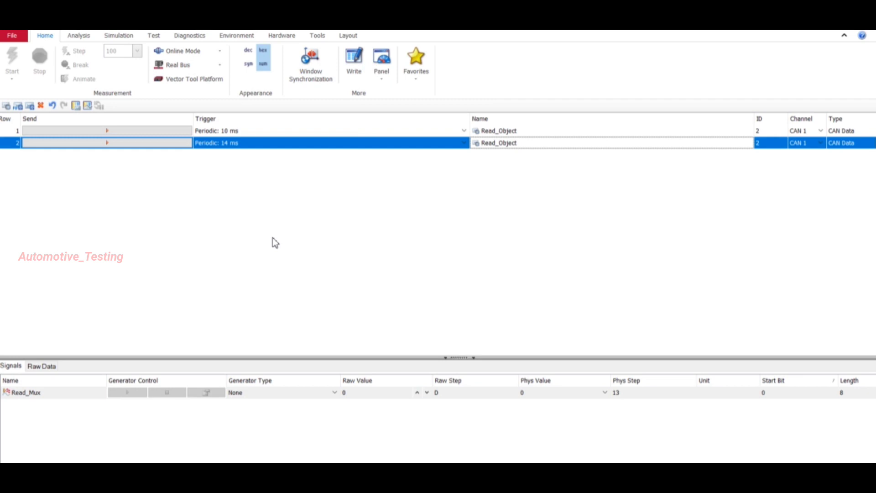
click(382, 59)
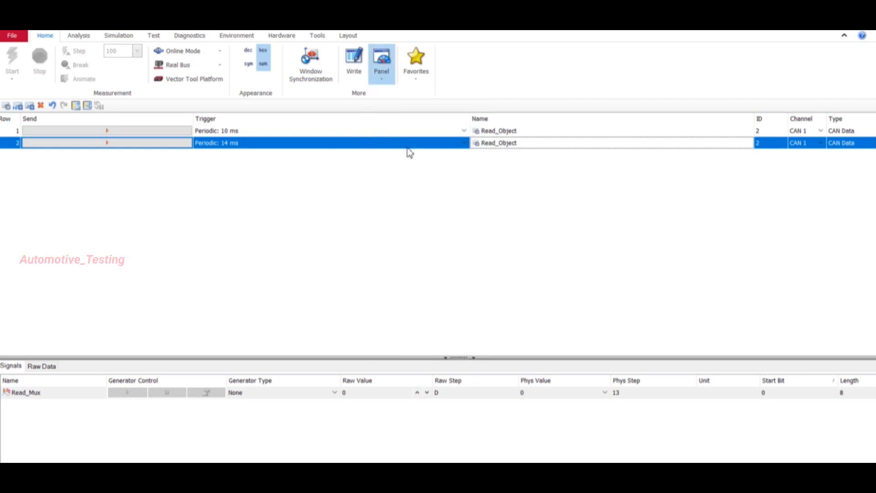
click(381, 60)
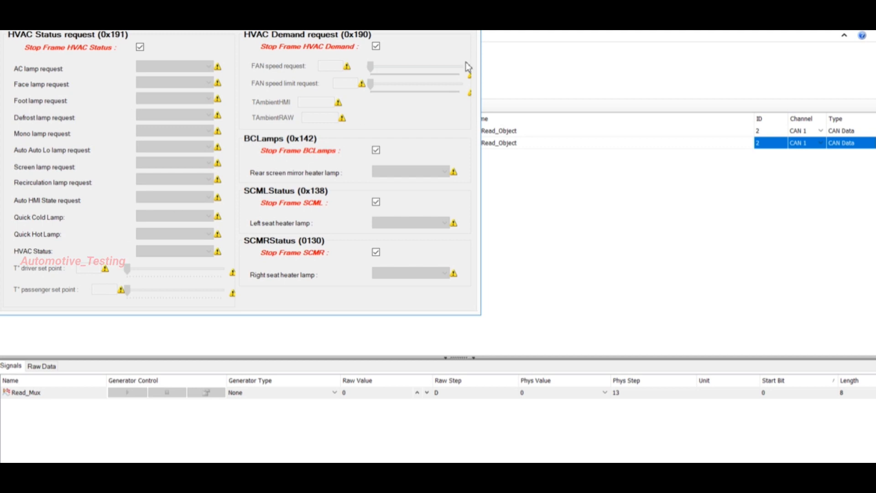
mouse_move(55, 90)
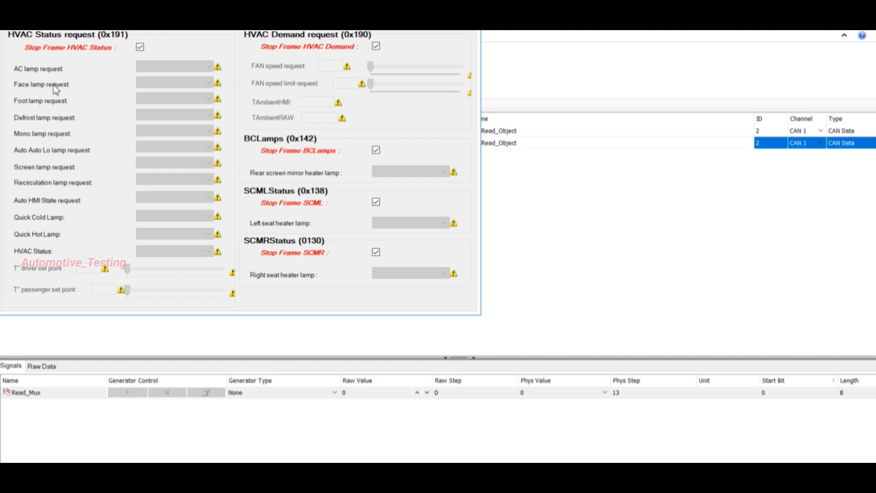
mouse_move(178, 69)
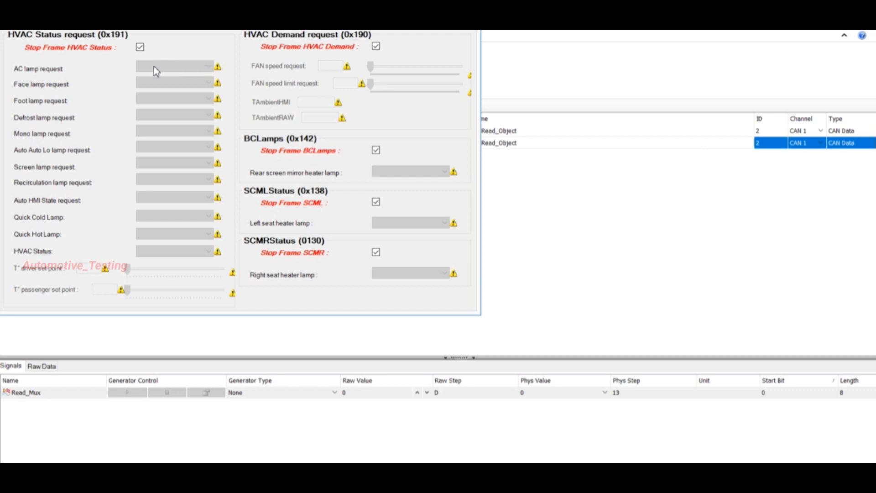
mouse_move(40, 124)
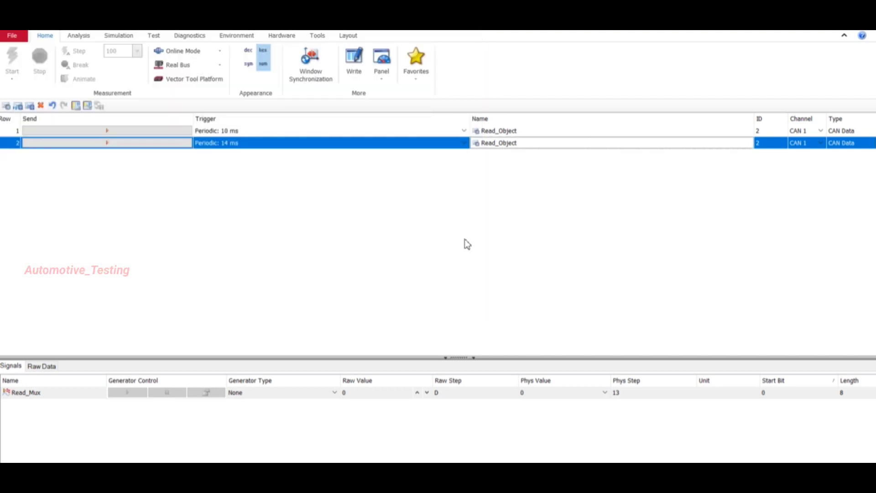
click(381, 62)
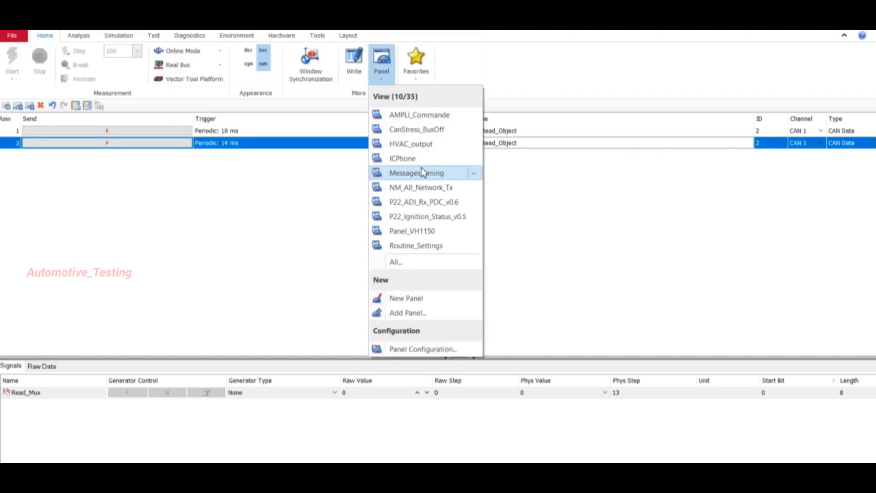
click(416, 173)
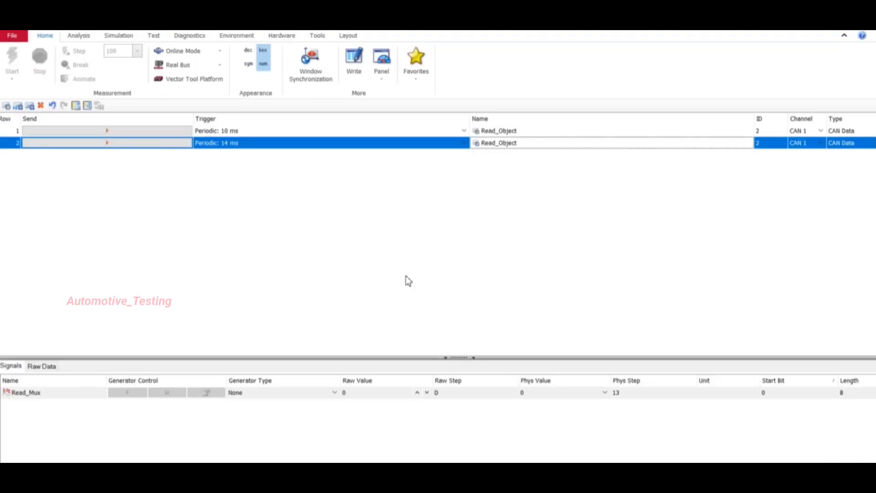
mouse_move(330, 243)
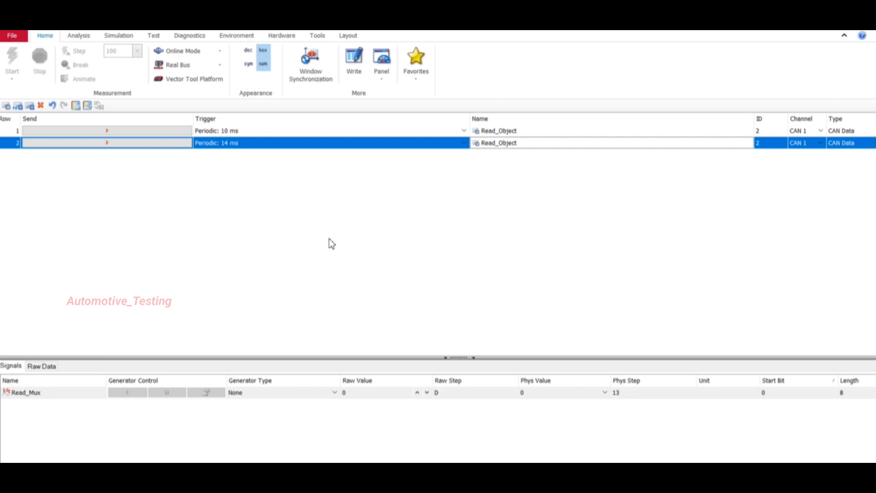
mouse_move(311, 234)
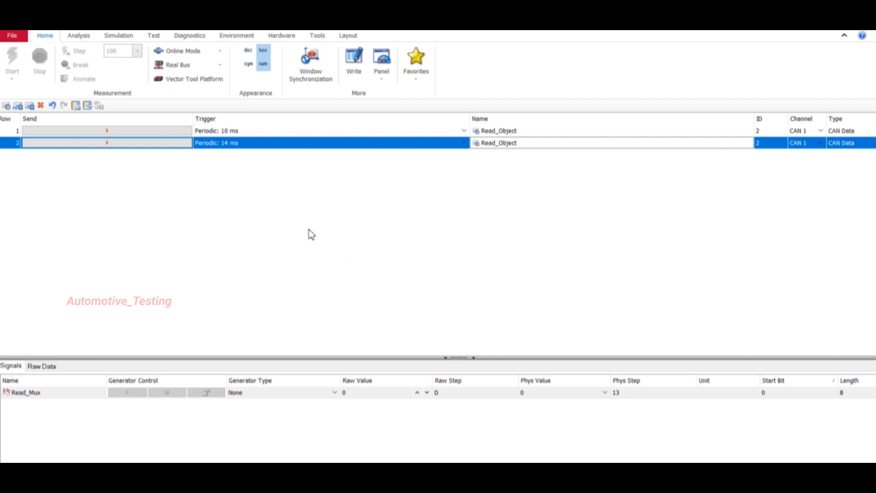